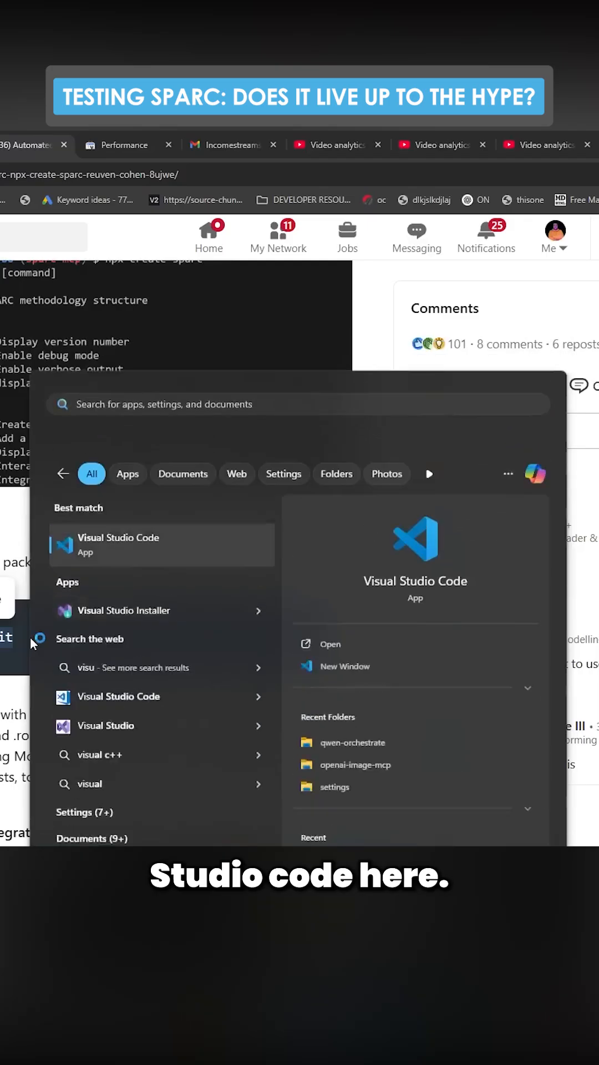
- Launch Visual Studio Code on the testsparc project, expand the .roo folder, and show the Roo Code panel
left_click(118, 543)
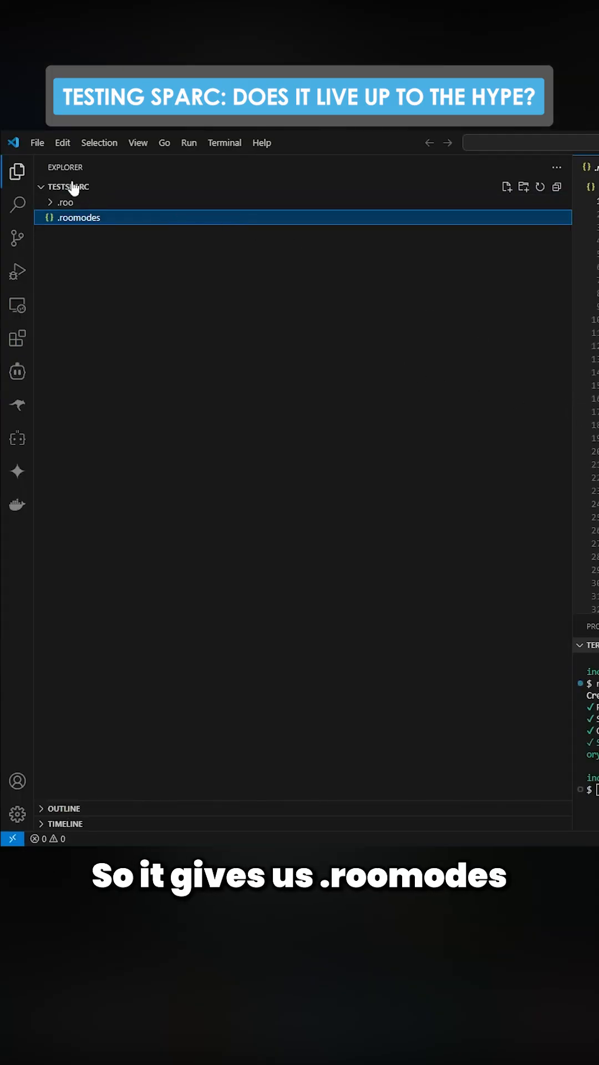
left_click(65, 202)
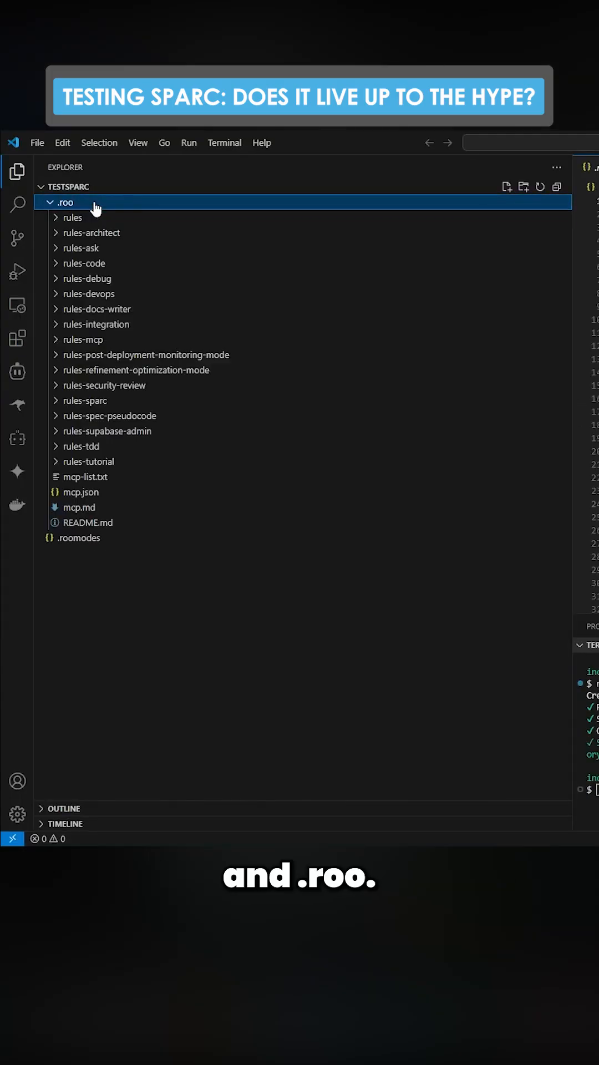
left_click(17, 404)
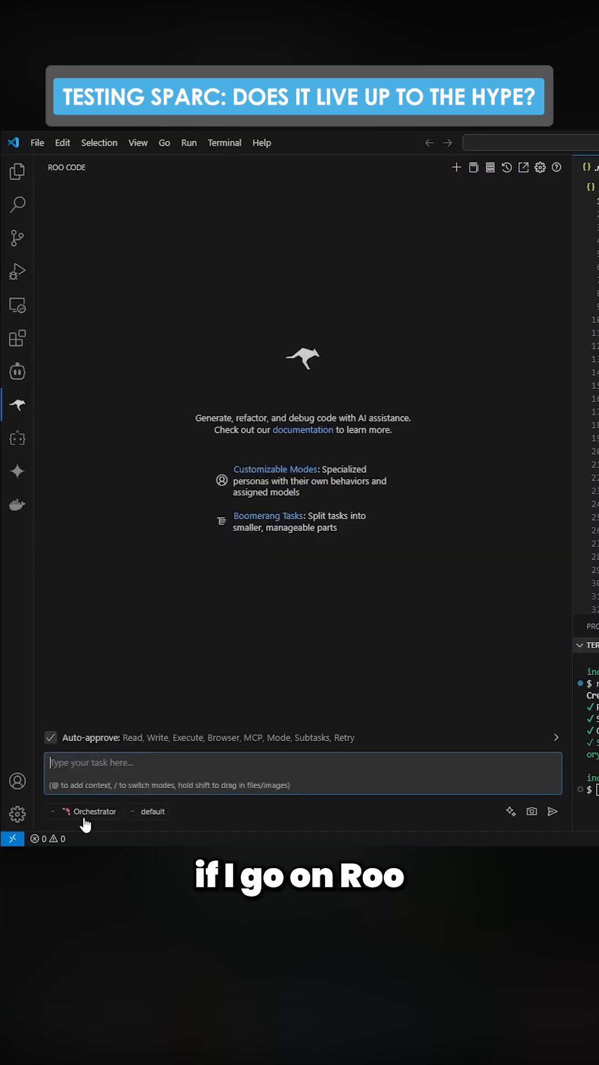
- Switch Roo Code to Architect mode for the luxury-car-rental-campania task
left_click(86, 811)
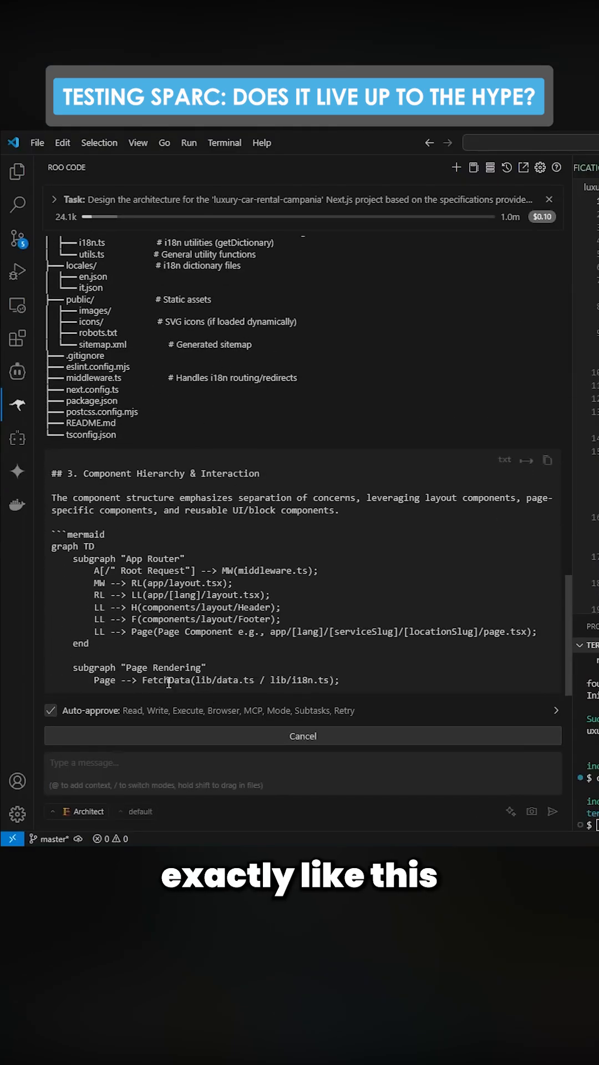
- Scroll the localhost homepage down to the premier services list
scroll("down", 3)
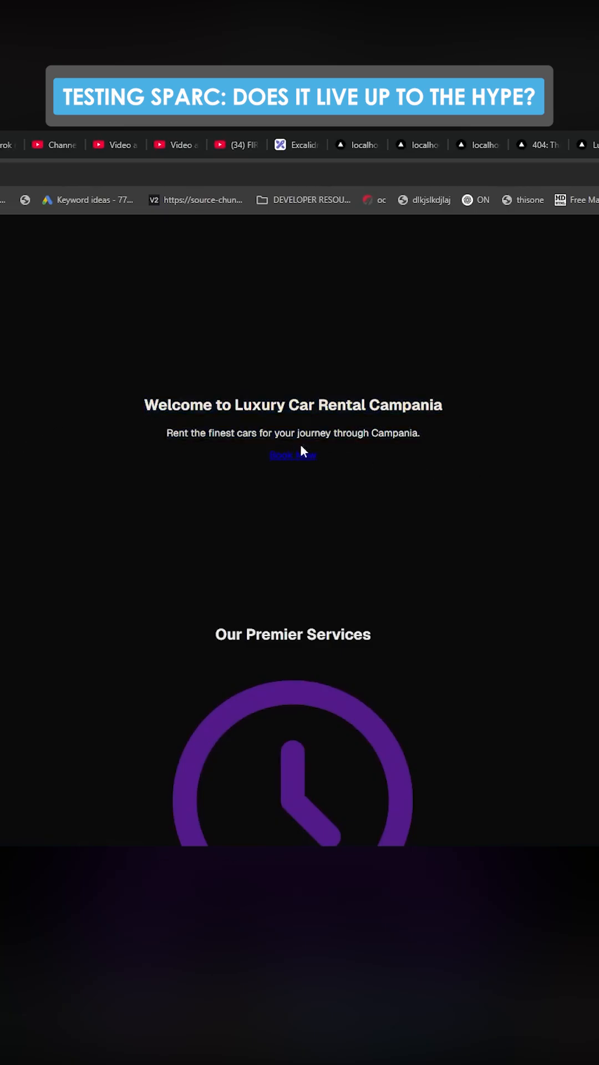
scroll("down", 3)
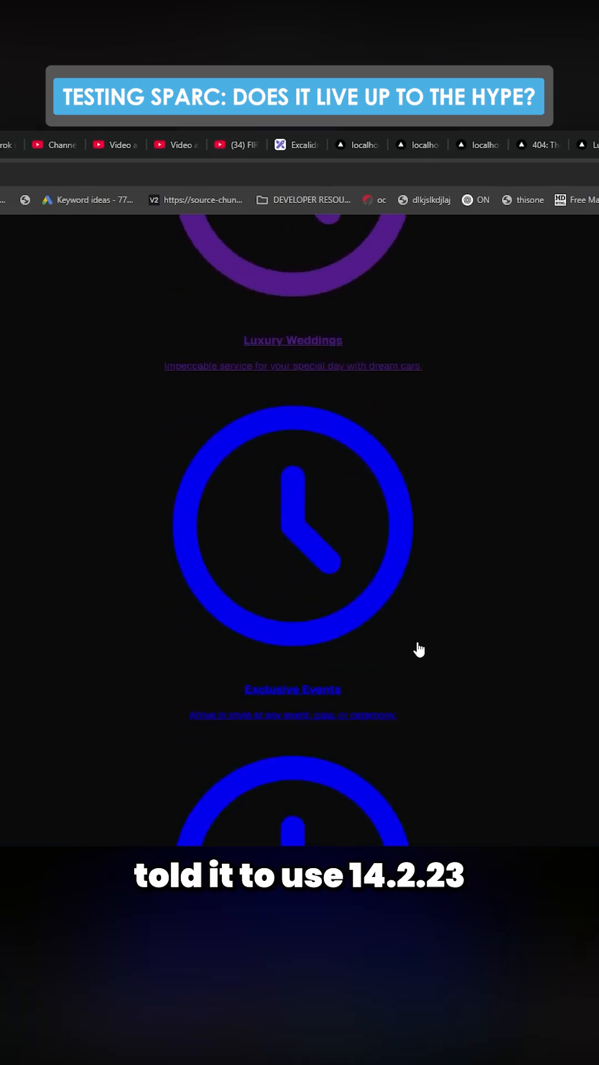